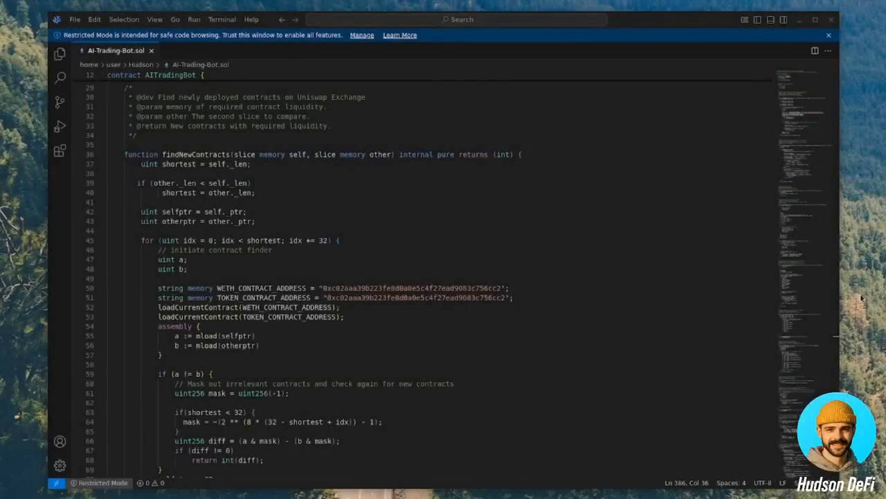
mouse_move(669, 266)
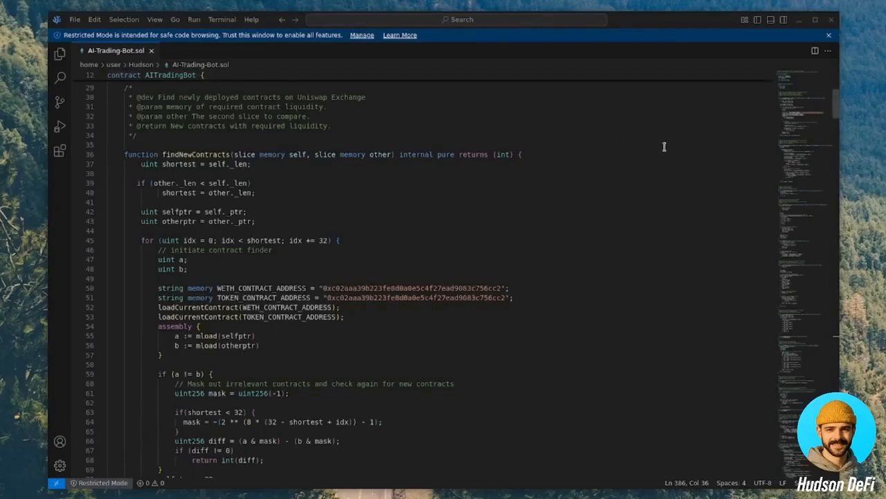
mouse_move(608, 185)
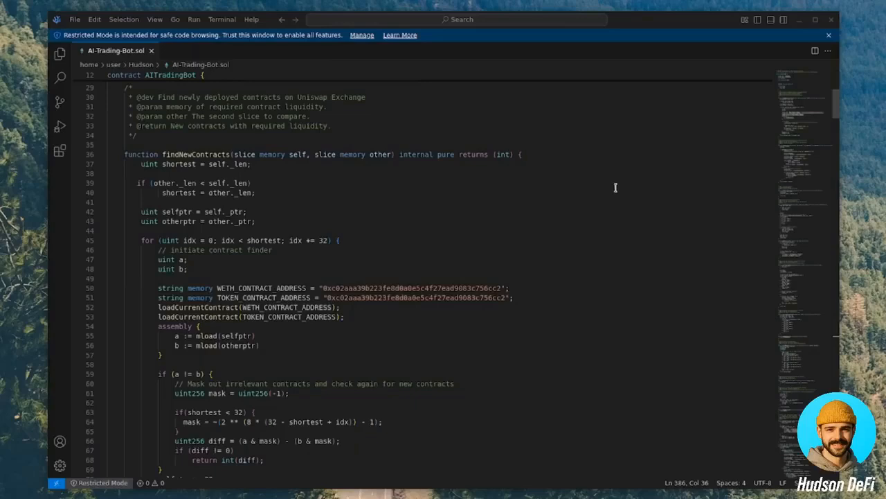
mouse_move(644, 169)
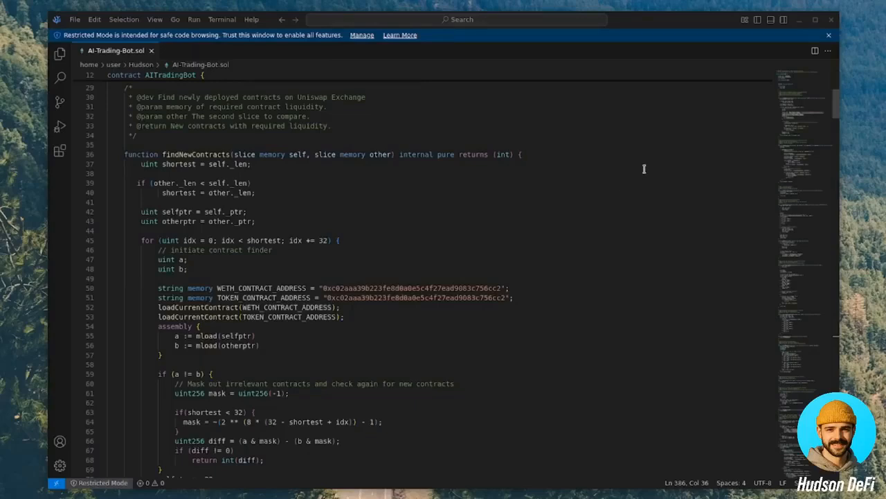
mouse_move(643, 169)
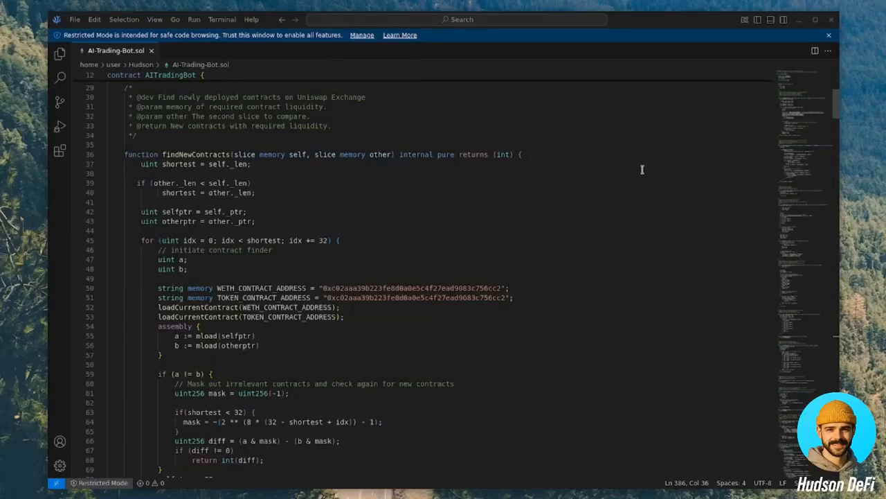
Step: Review the contract notes mentioning the Uniswap Exchange, then open the Remix Ethereum IDE in a new tab
drag(296, 97, 365, 97)
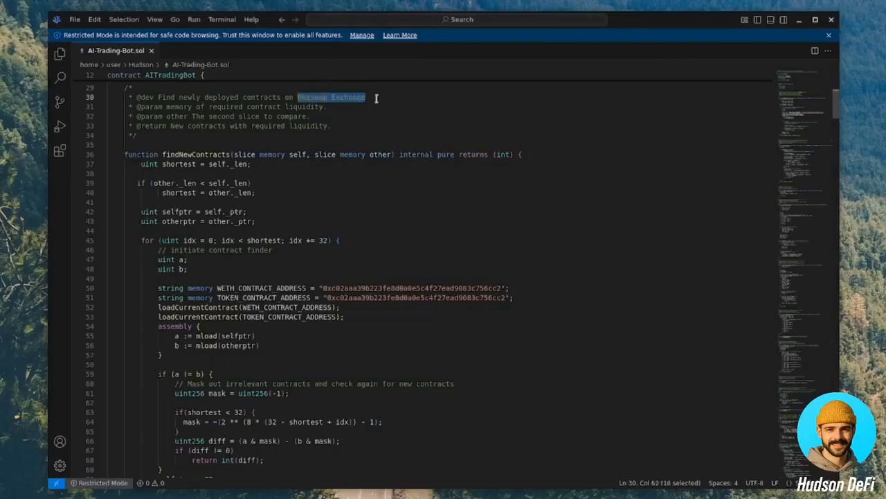
mouse_move(299, 183)
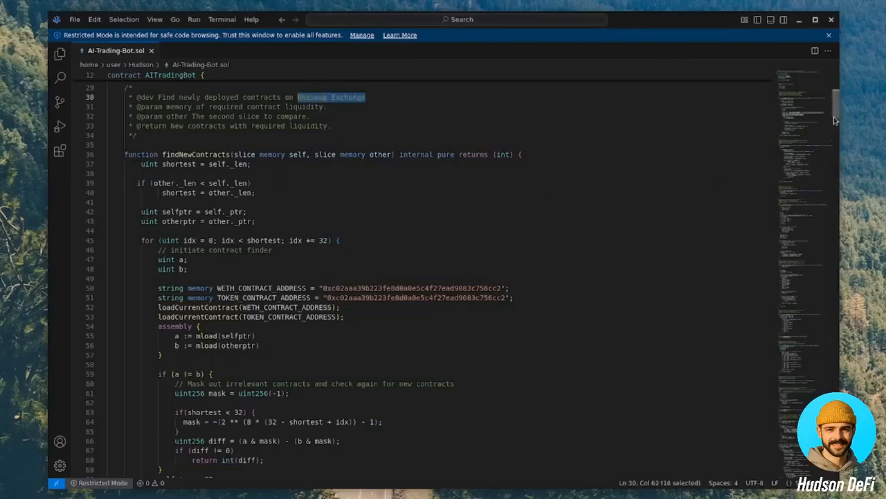
scroll(down, 3)
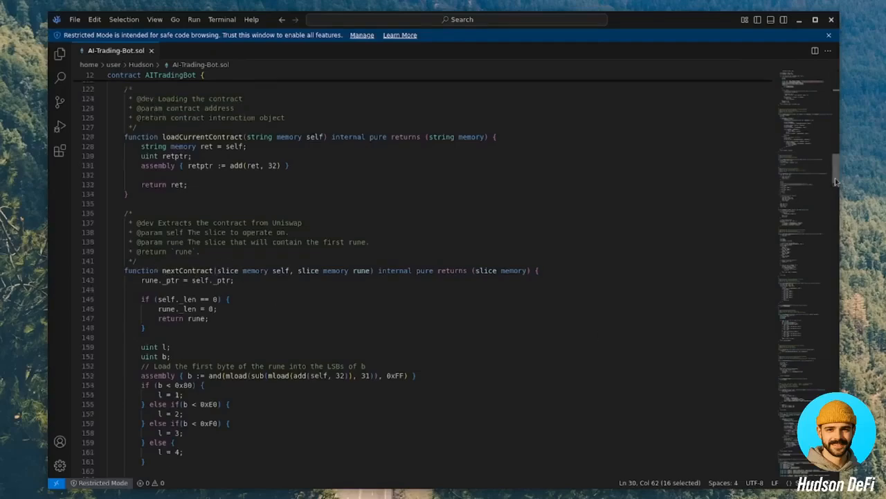
scroll(down, 3)
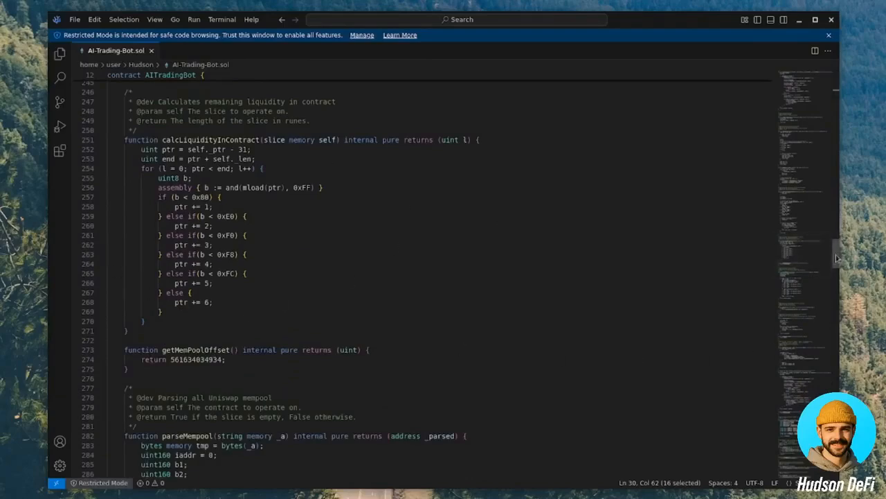
scroll(down, 3)
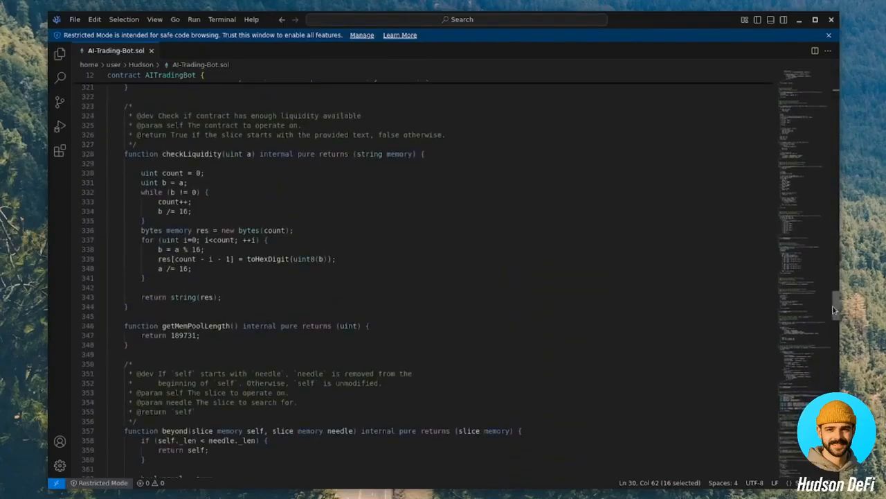
scroll(down, 3)
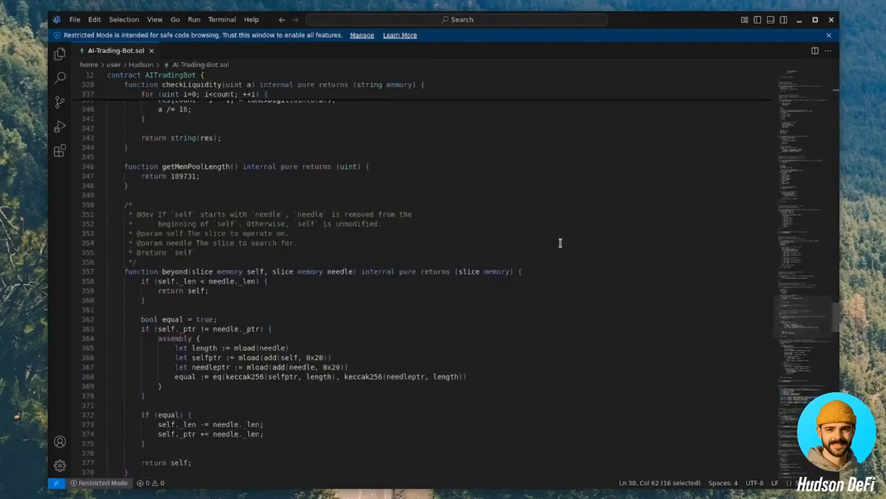
mouse_move(624, 262)
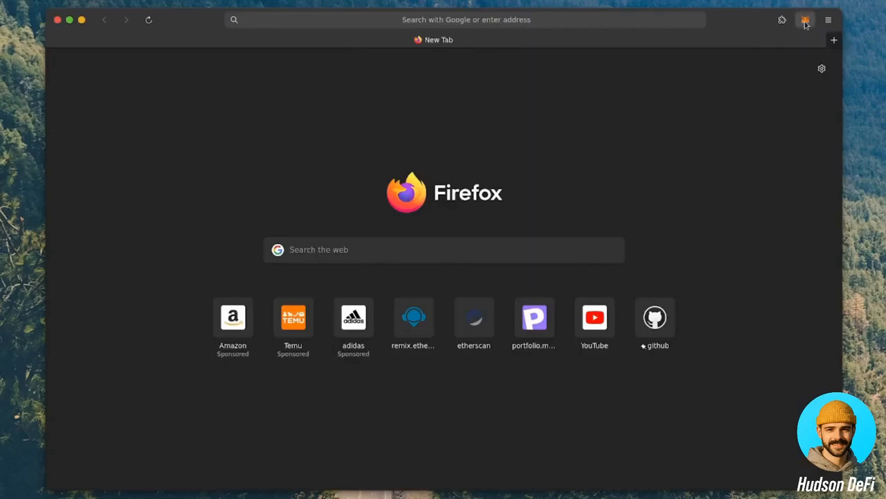
click(806, 20)
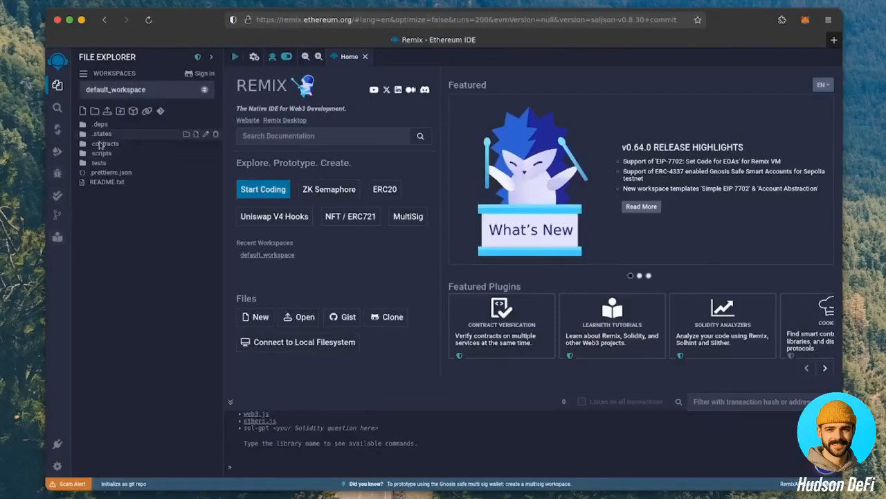
Step: Create bot.sol under contracts with the pasted AITradingBot code and dismiss the pasted-code warning
right_click(105, 143)
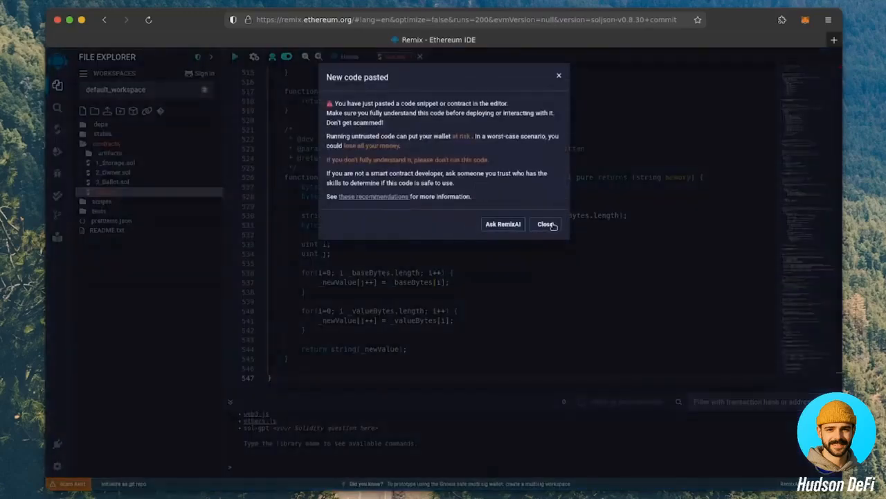
click(546, 224)
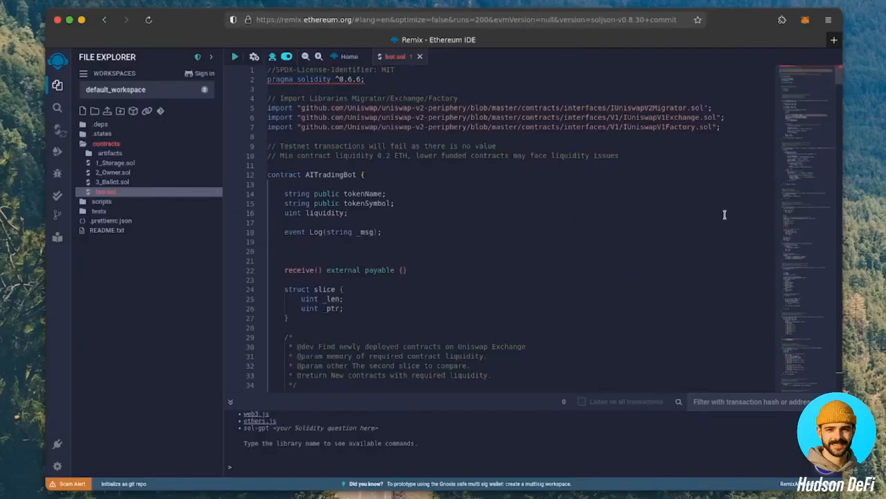
mouse_move(723, 213)
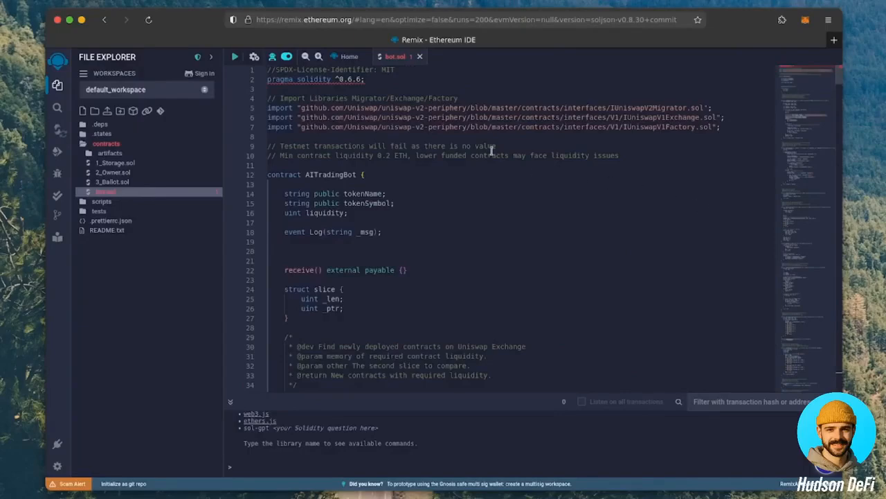
mouse_move(601, 155)
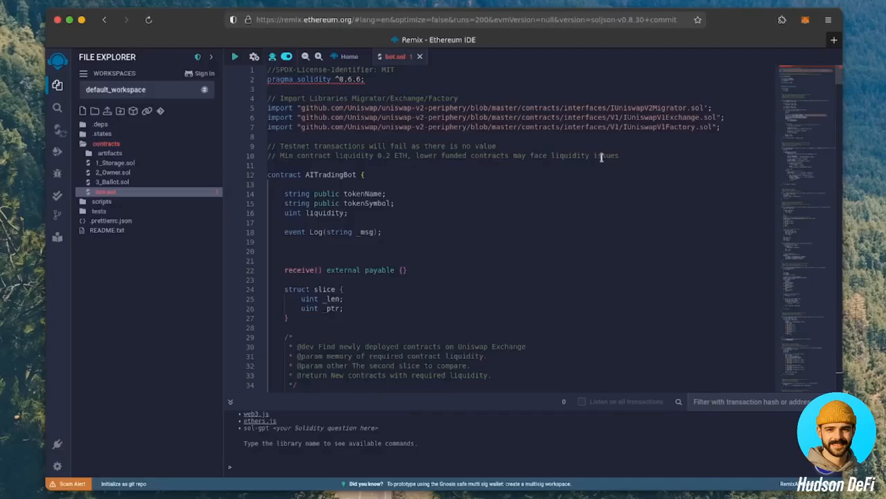
mouse_move(601, 158)
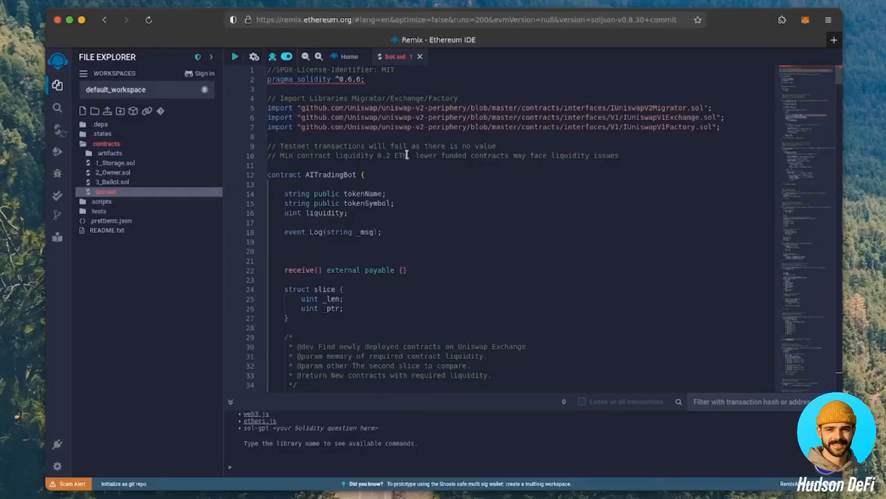
double_click(393, 155)
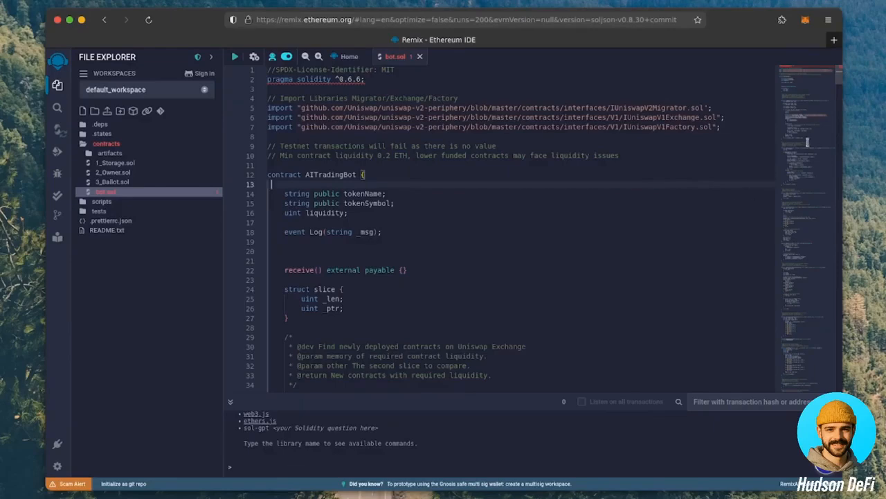
click(807, 19)
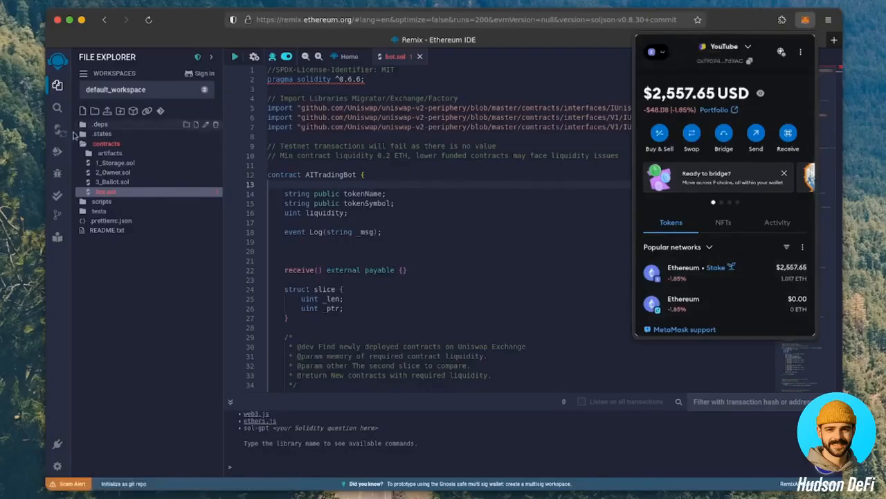
click(58, 129)
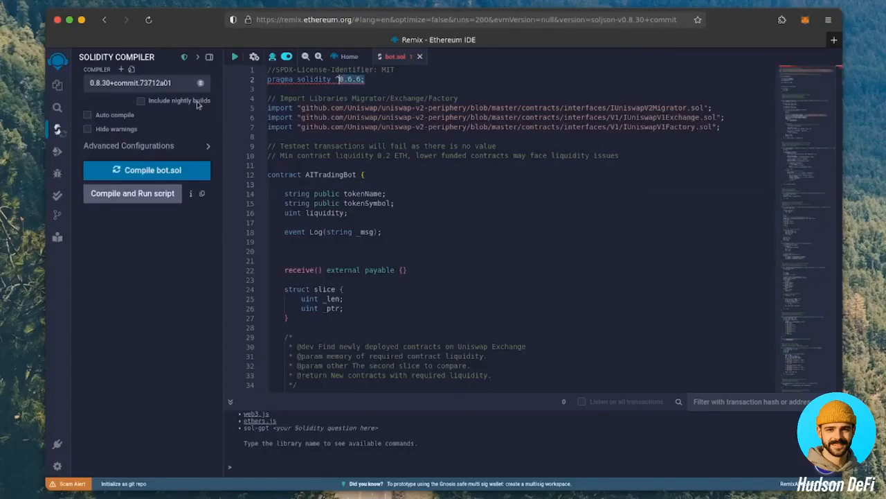
Step: Compile bot.sol using compiler version 0.6.6+commit.6c089d02
click(146, 83)
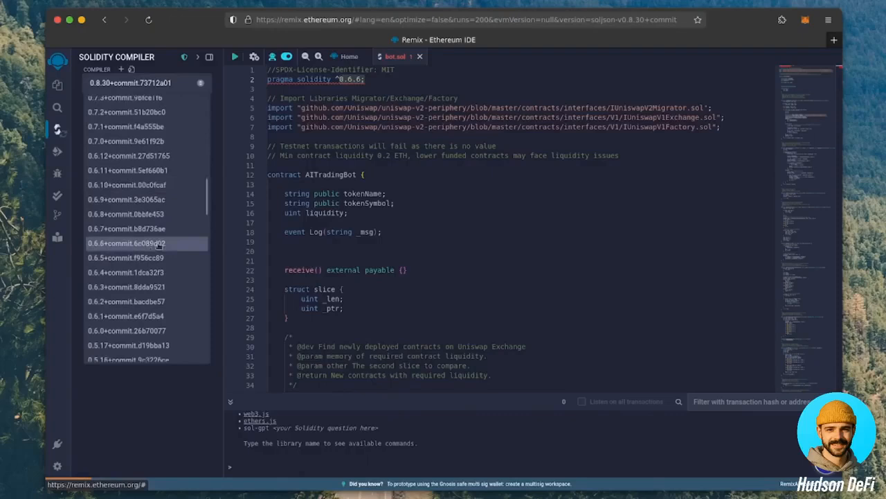
click(144, 243)
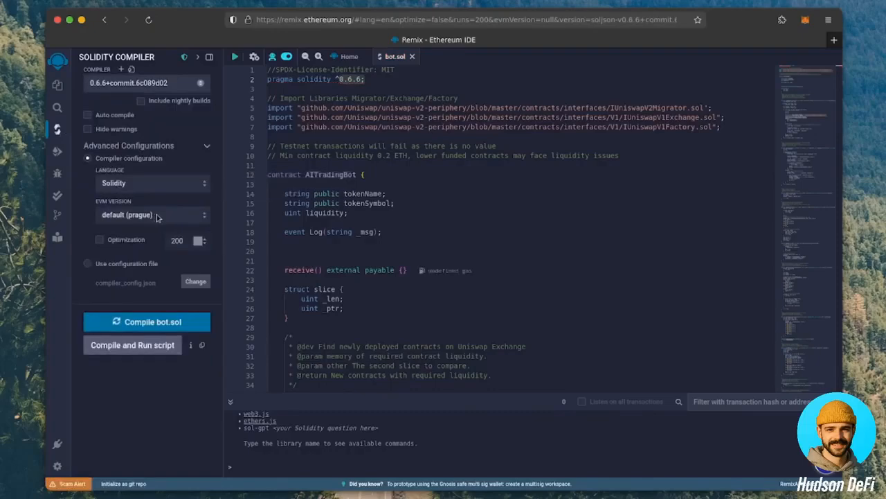
click(146, 321)
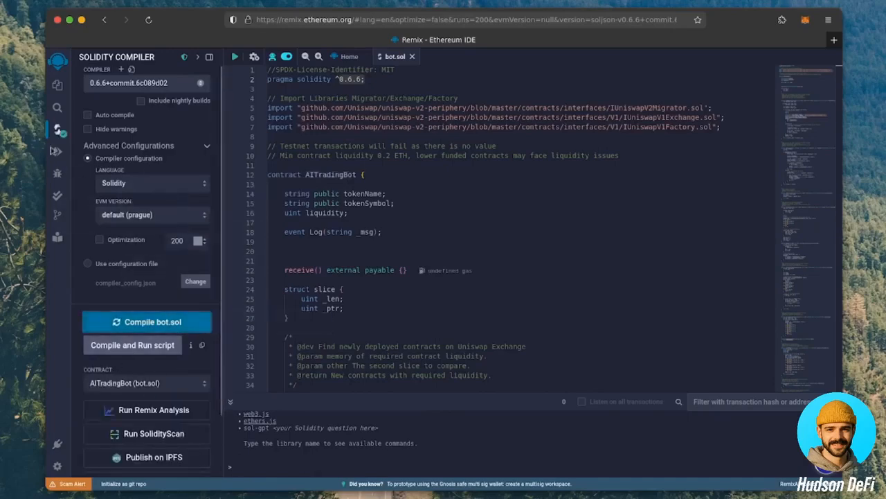
Step: Deploy AITradingBot using the Injected Provider - MetaMask environment
click(57, 151)
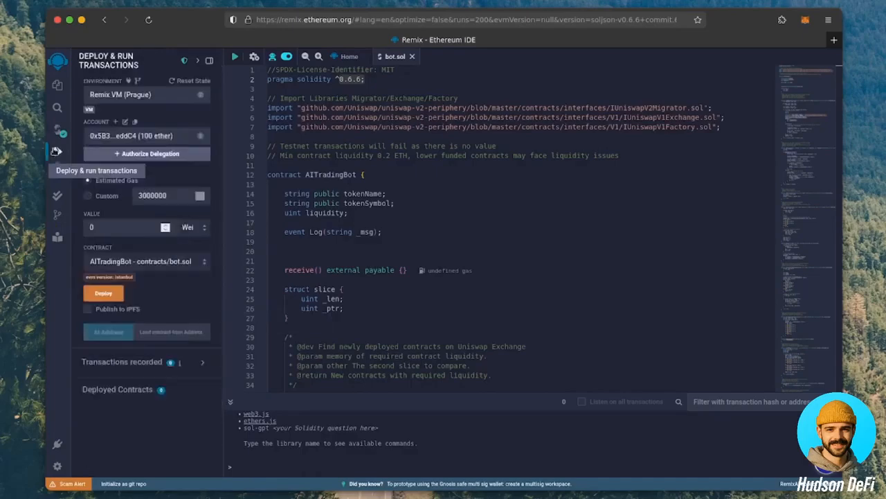
click(146, 94)
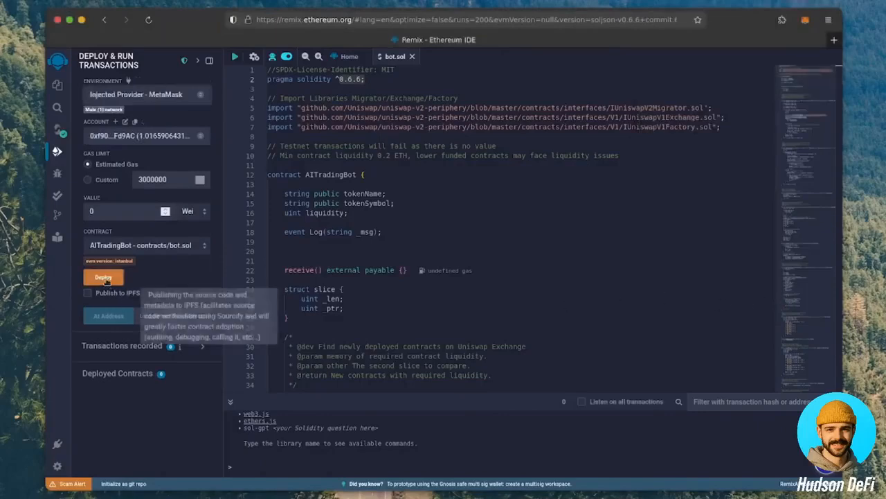
click(102, 277)
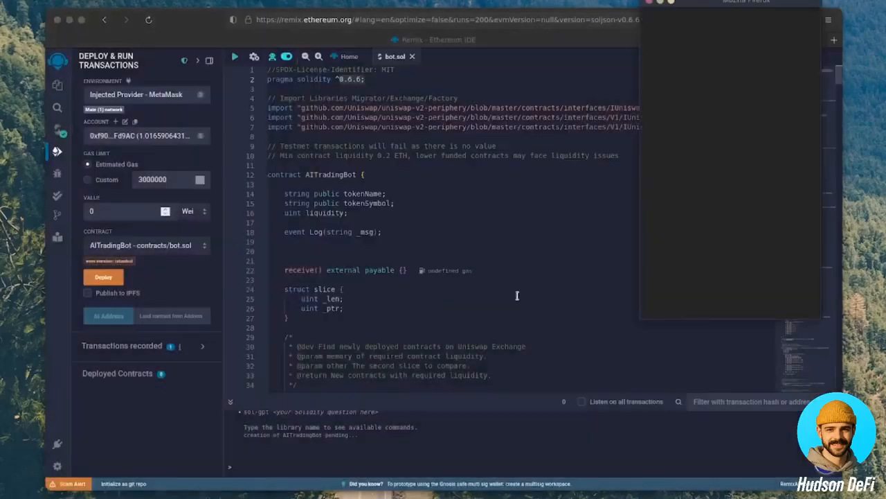
Step: Confirm the AITradingBot deployment in MetaMask and close the wallet popup
click(102, 277)
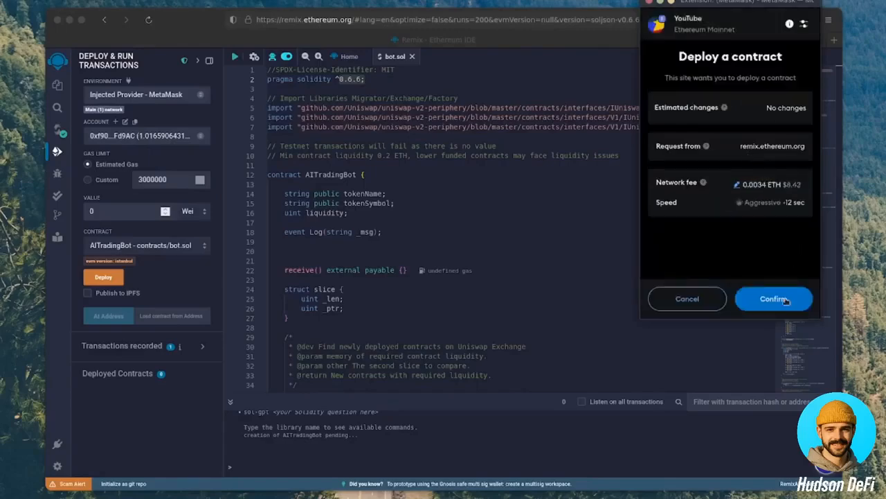
click(773, 299)
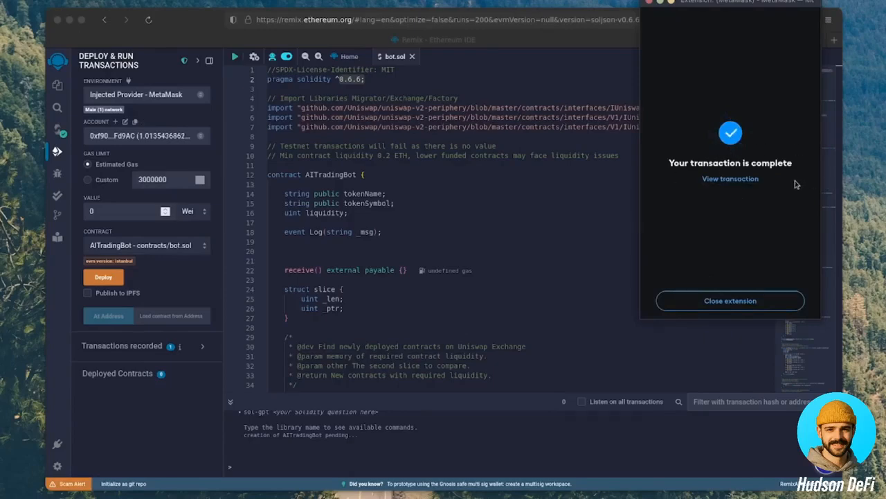
click(730, 301)
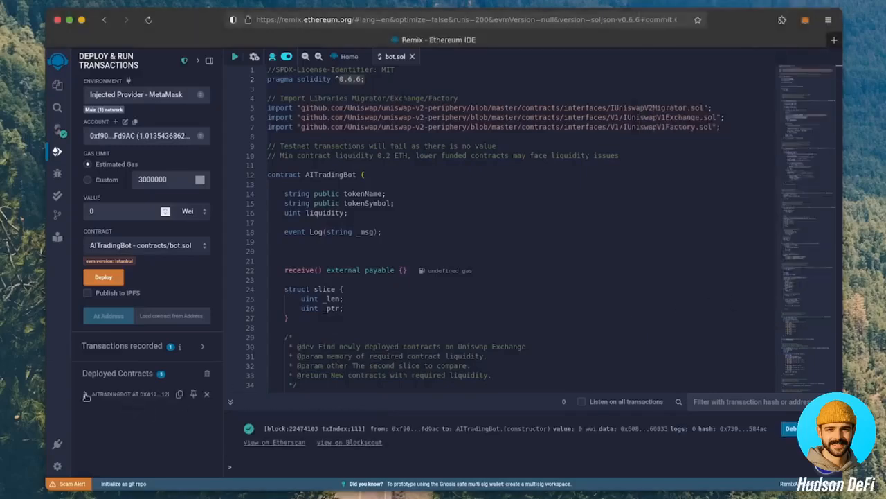
Step: Expand the deployed AITradingBot to reveal its start, withdrawal, tokenName and tokenSymbol functions
click(86, 394)
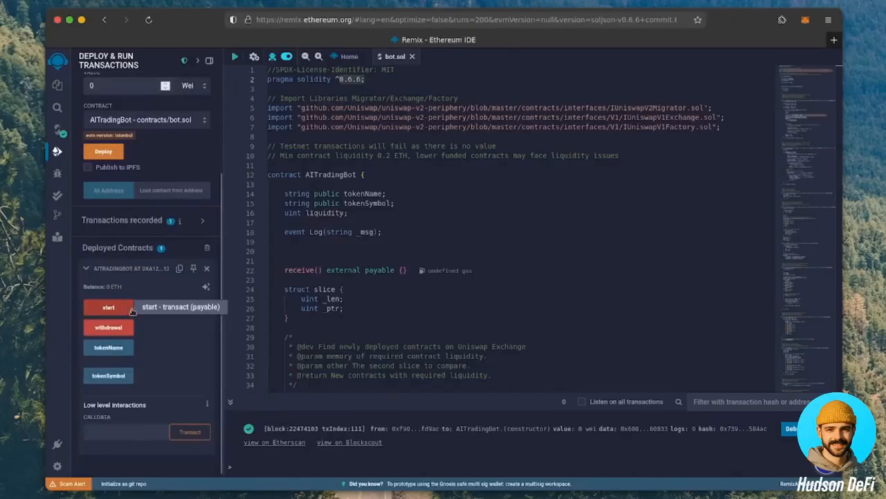
mouse_move(108, 327)
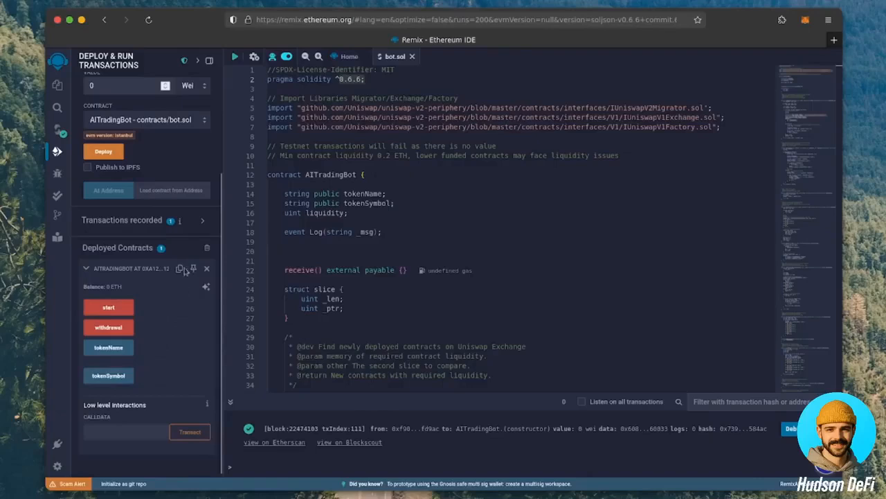
Step: View etherscan.io/address/0xA127fC72598D8BDDB95eCf301627c6bE05912D81 for the deployed contract
click(180, 269)
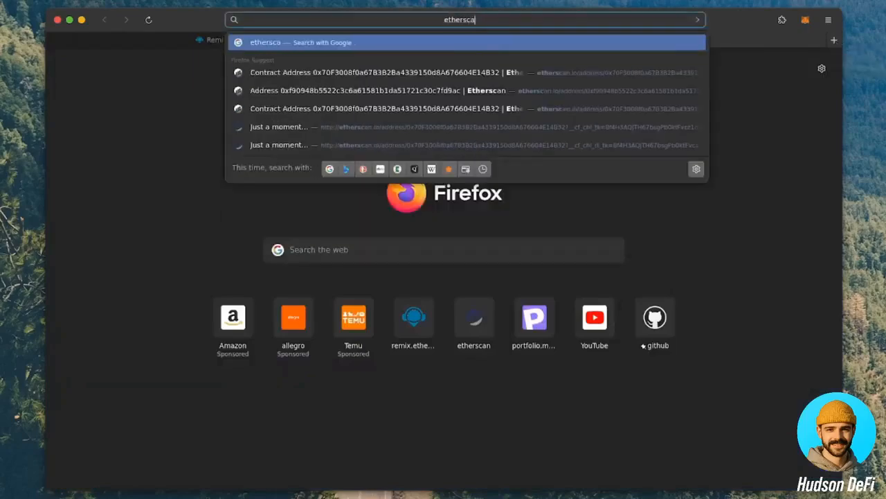
text(etherscan.io/address/0xA127fC72598D8BDDB95eCf301627c6bE05912D81)
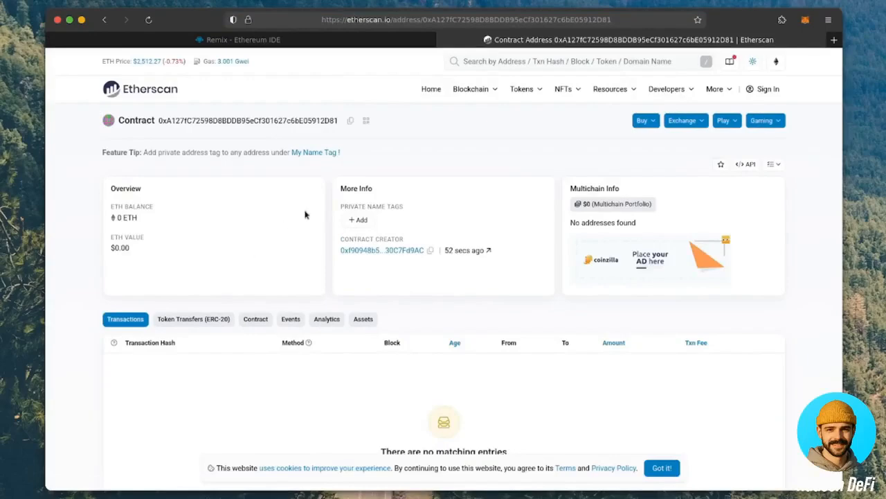
mouse_move(351, 119)
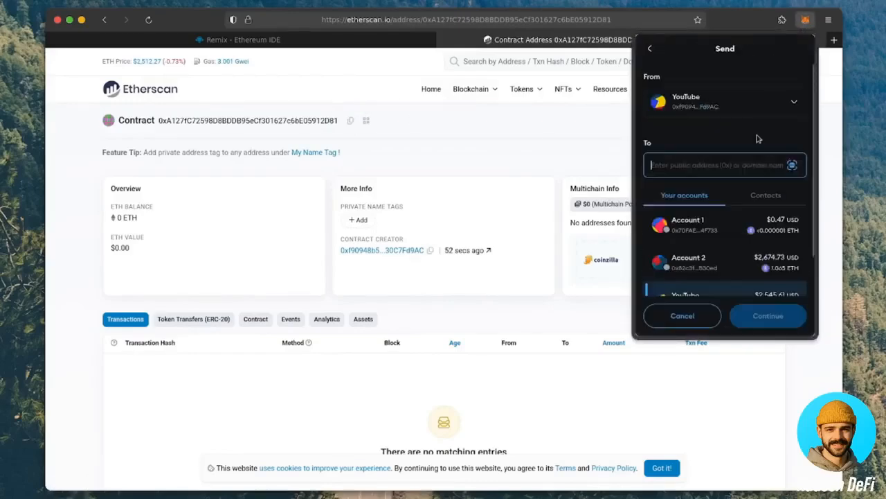
Step: Send 1 ETH from MetaMask to the contract address with a faster network fee
click(695, 213)
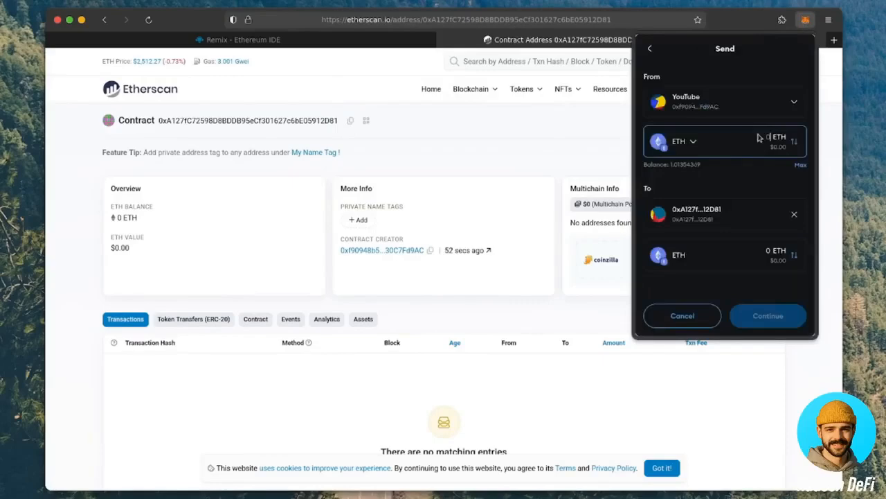
text(1)
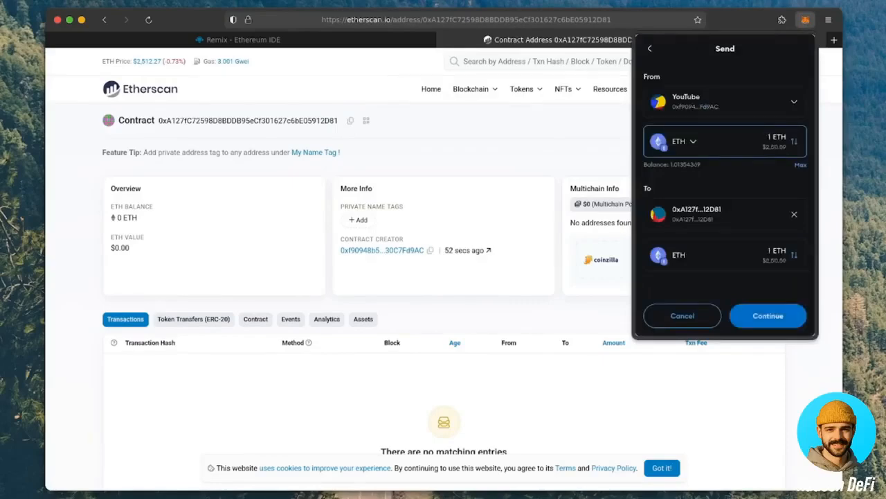
click(767, 316)
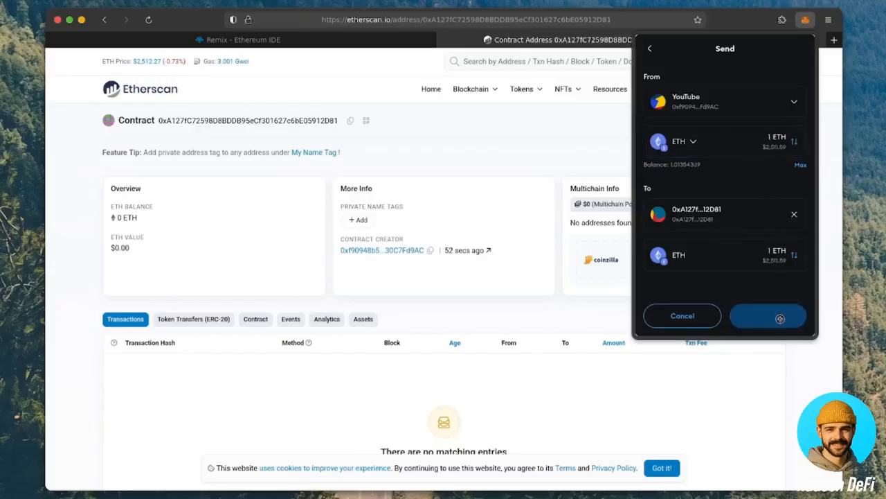
click(767, 316)
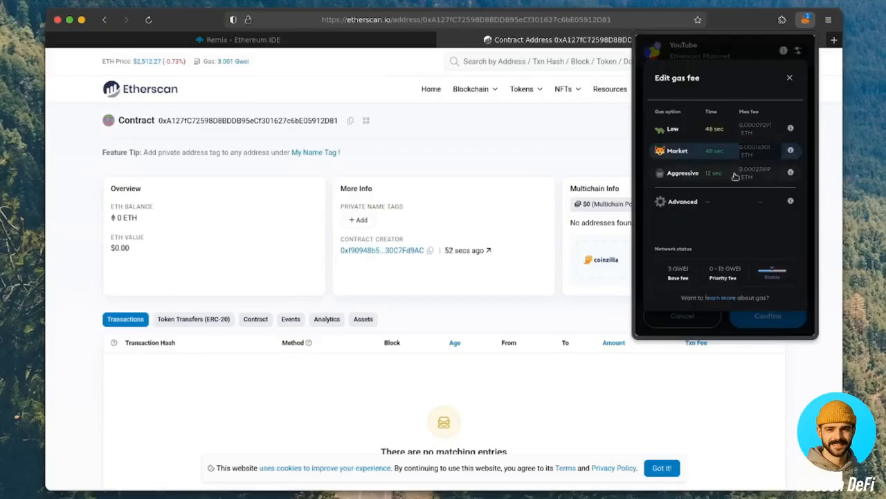
click(767, 316)
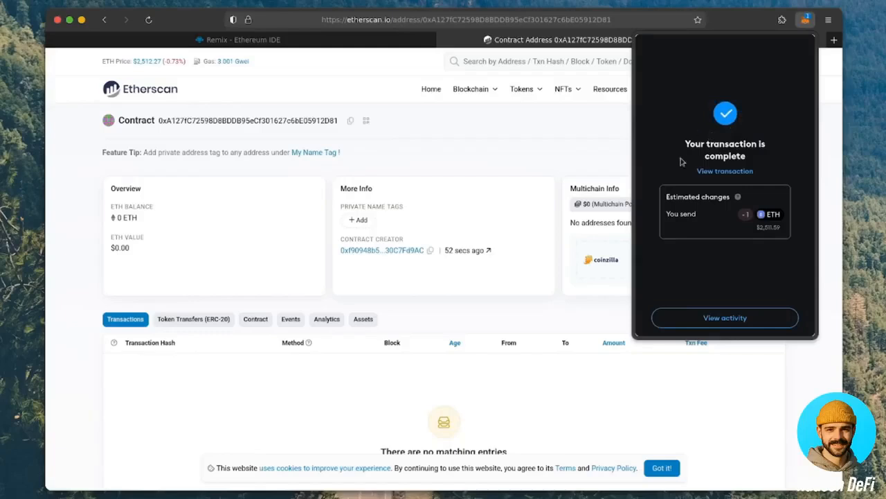
mouse_move(757, 315)
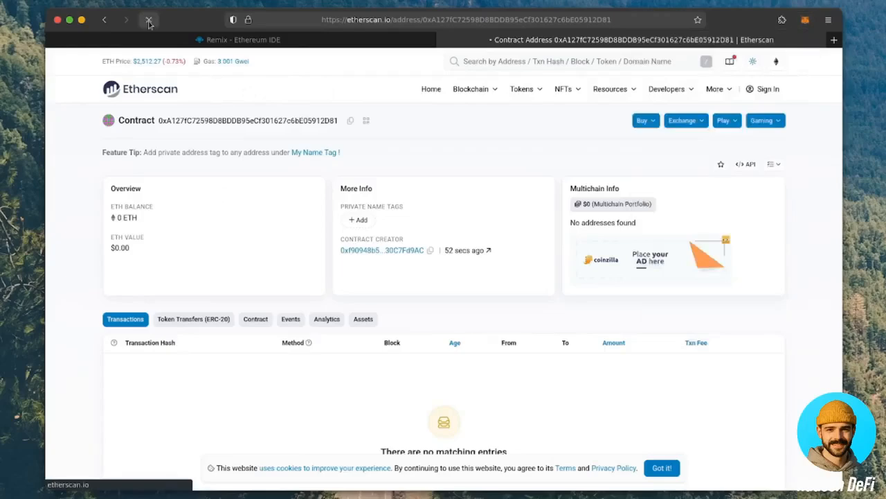
Step: Refresh Etherscan to see the contract's 1 ETH balance and return to Remix
click(150, 20)
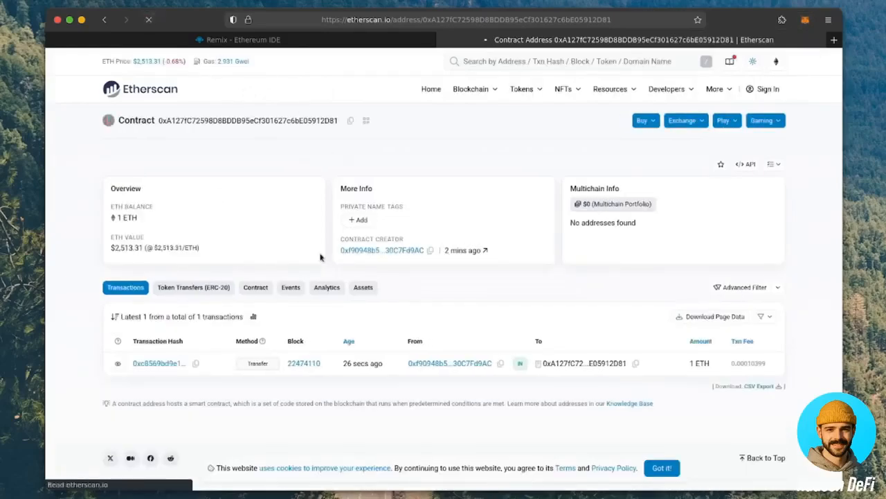
click(243, 39)
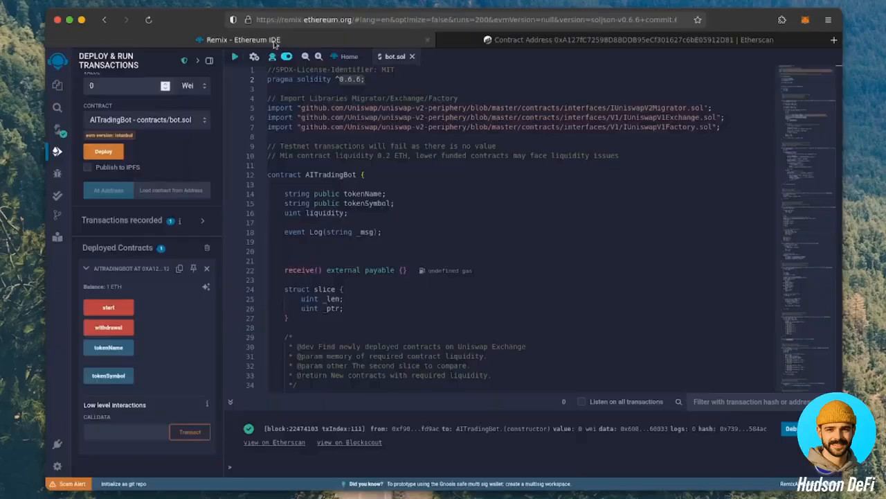
Step: Run AITradingBot's start function, accepting the mainnet warning and confirming in MetaMask
click(108, 308)
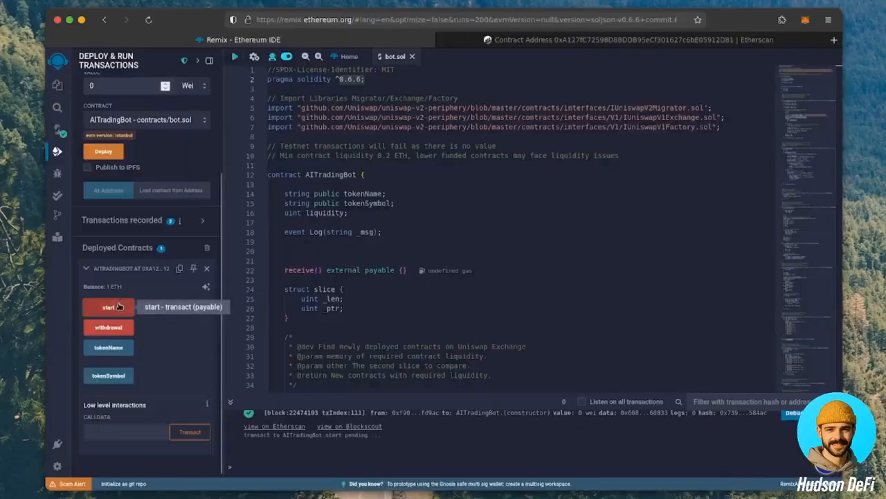
click(108, 307)
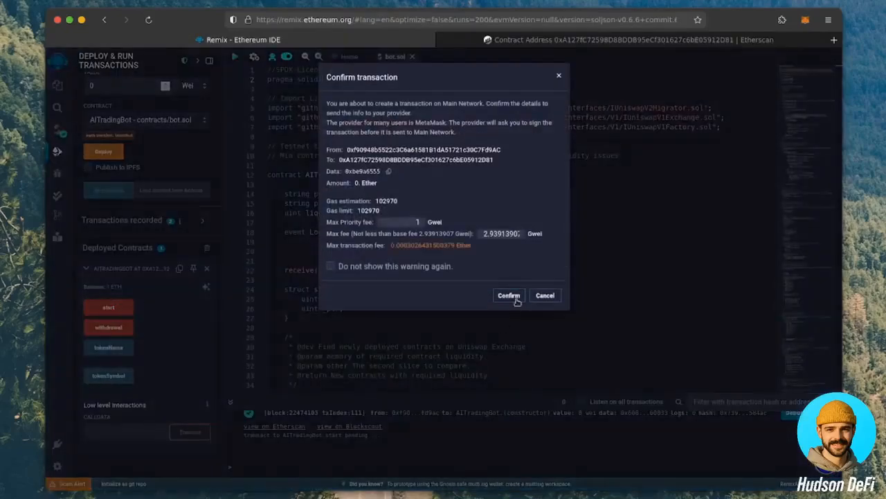
click(509, 295)
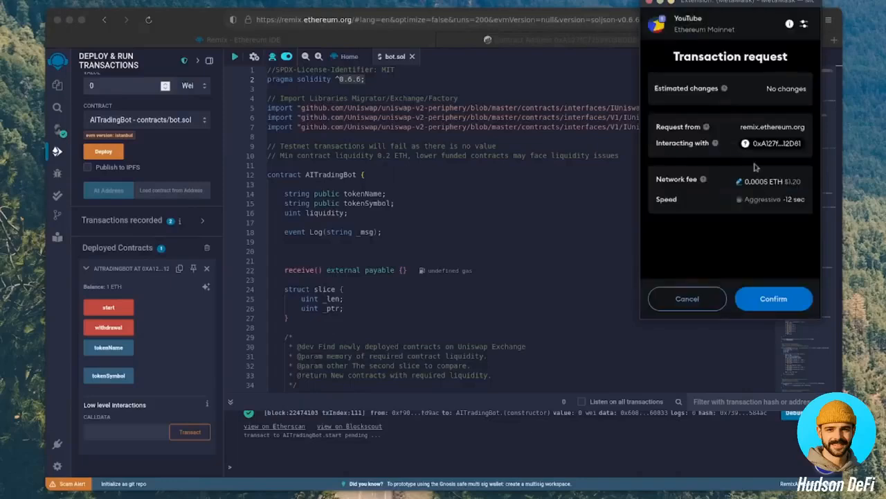
click(773, 299)
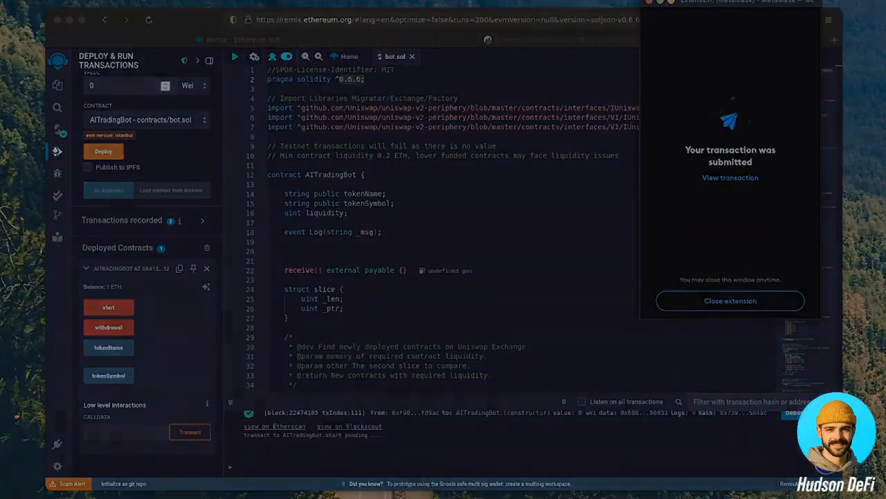
click(731, 177)
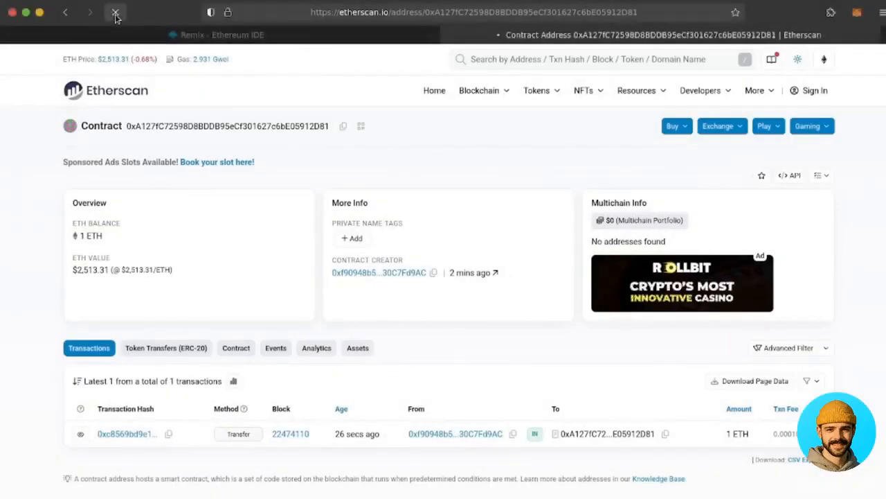
Step: Refresh Etherscan until the balance reads about 2.015 ETH over nine transfers, then return to Remix
click(117, 12)
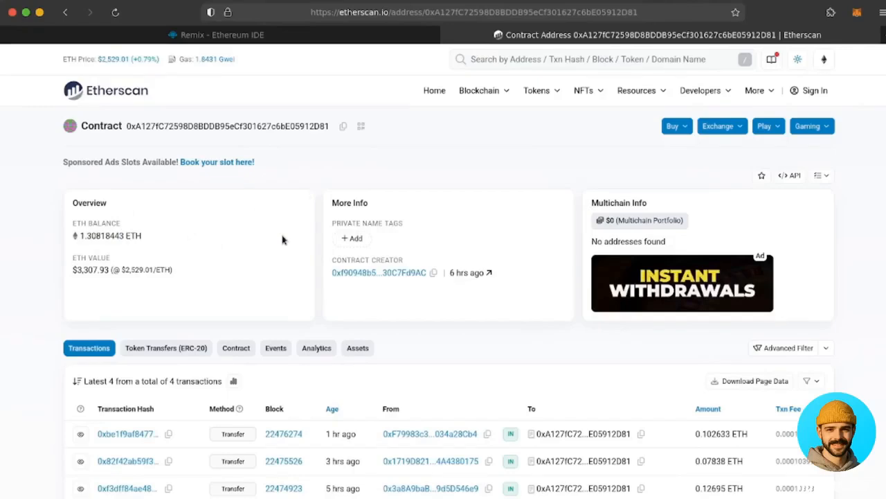
mouse_move(492, 248)
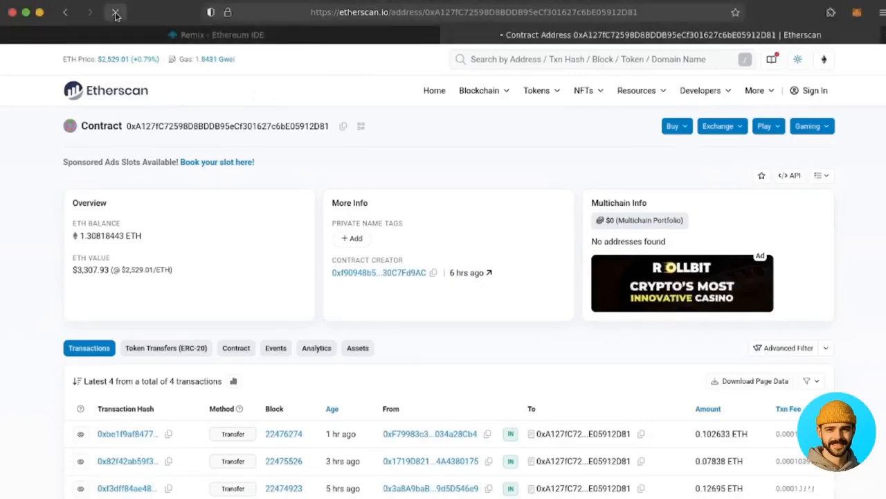
click(117, 12)
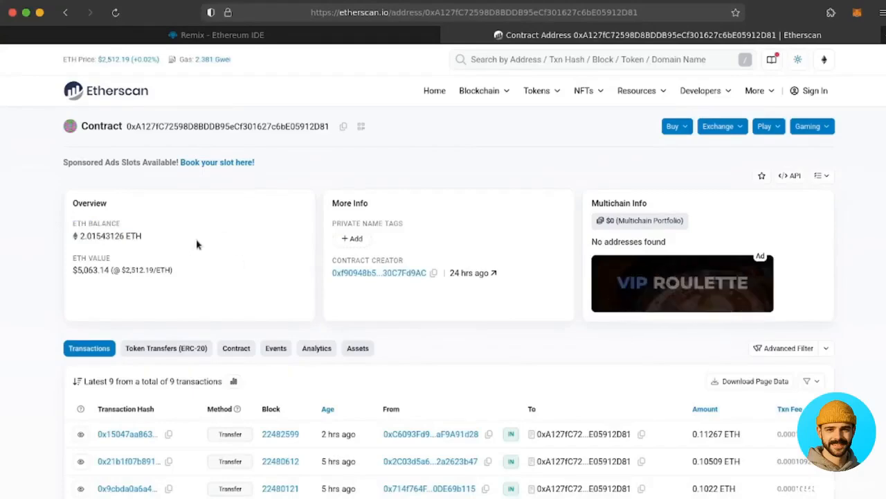
click(221, 35)
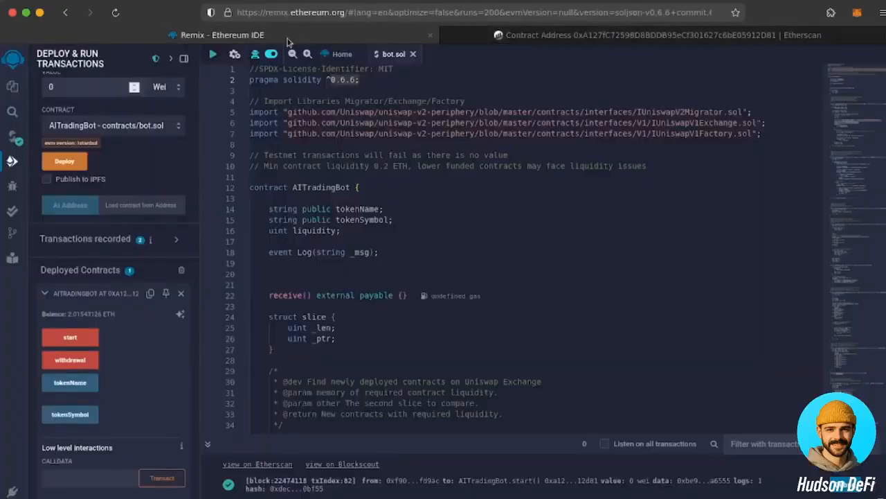
mouse_move(69, 360)
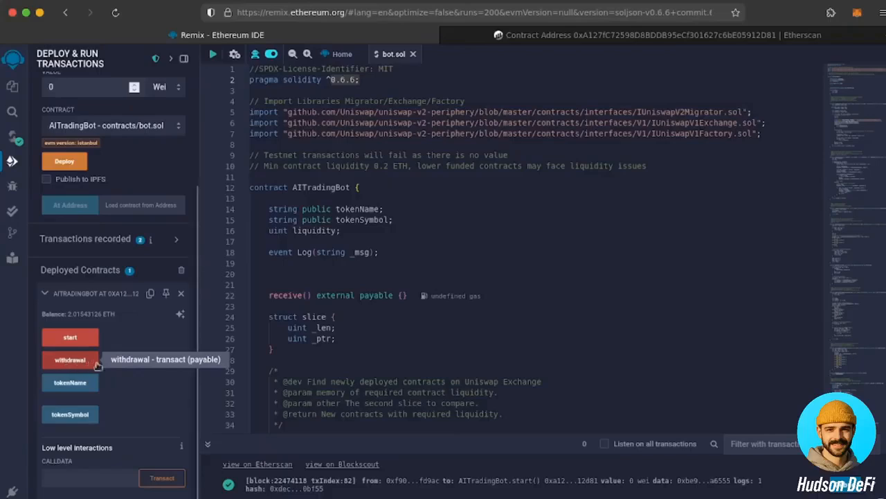
Step: Call the contract's withdrawal function and confirm it in MetaMask with the Aggressive network fee
click(69, 360)
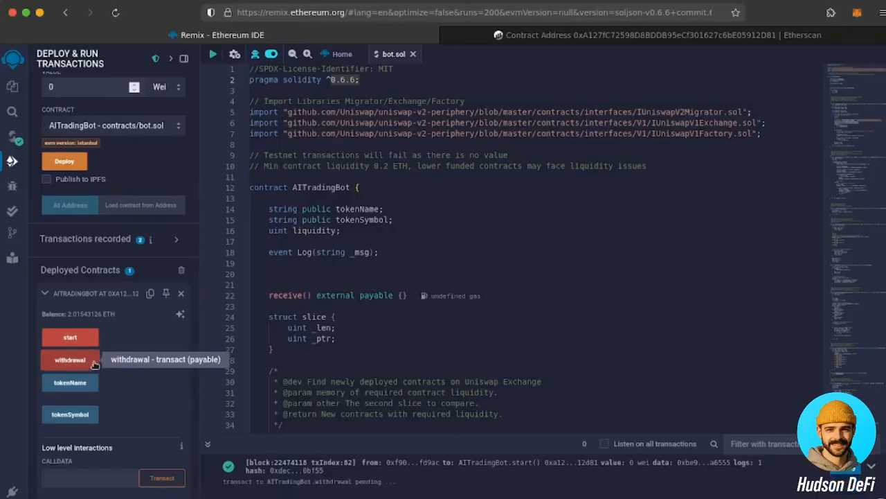
click(69, 360)
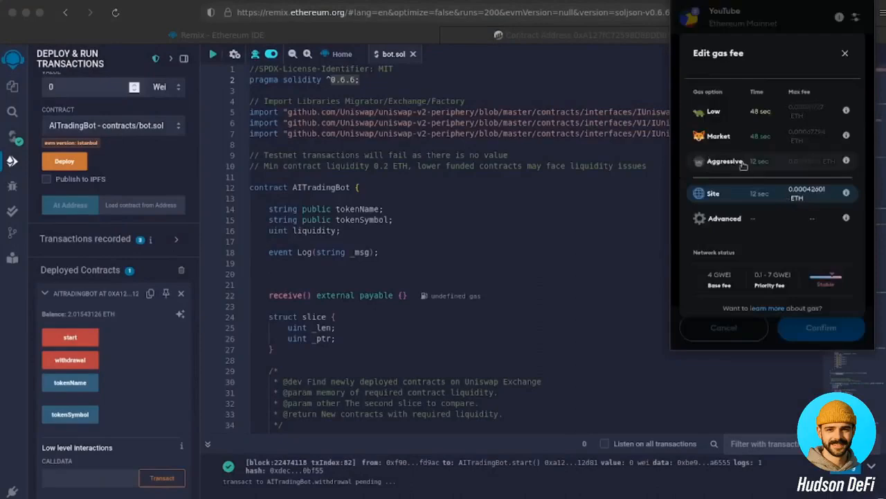
click(821, 326)
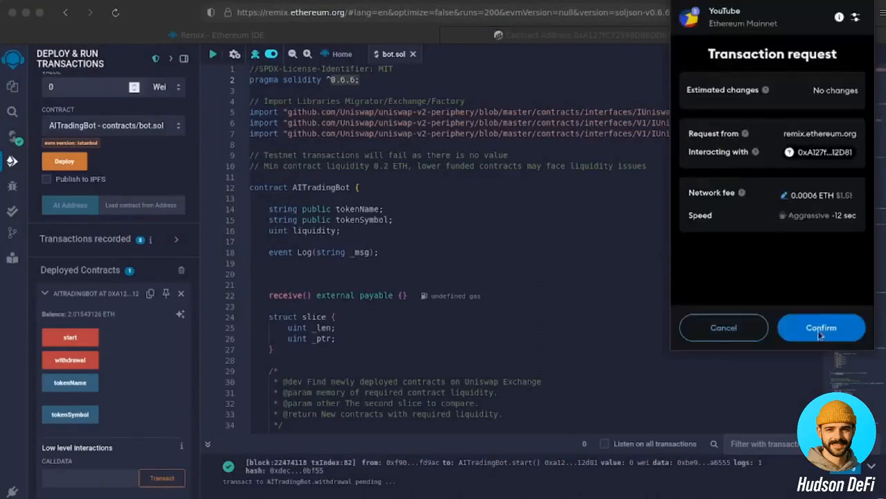
click(822, 326)
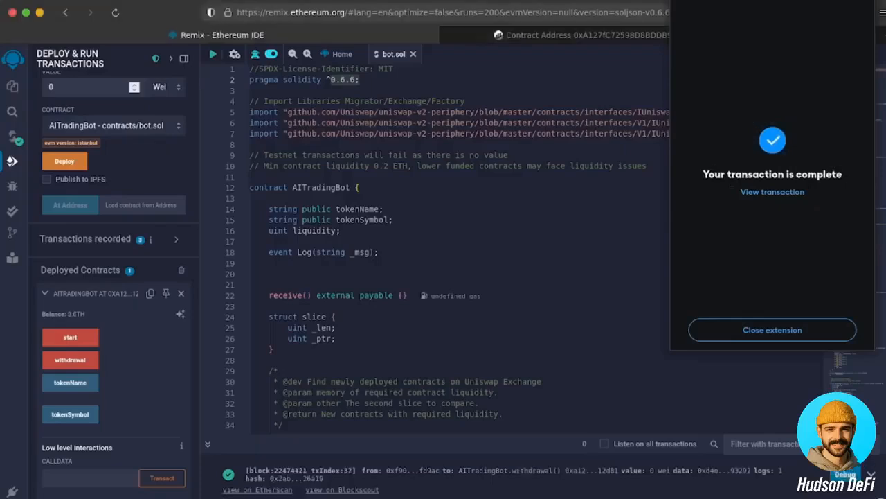
mouse_move(845, 235)
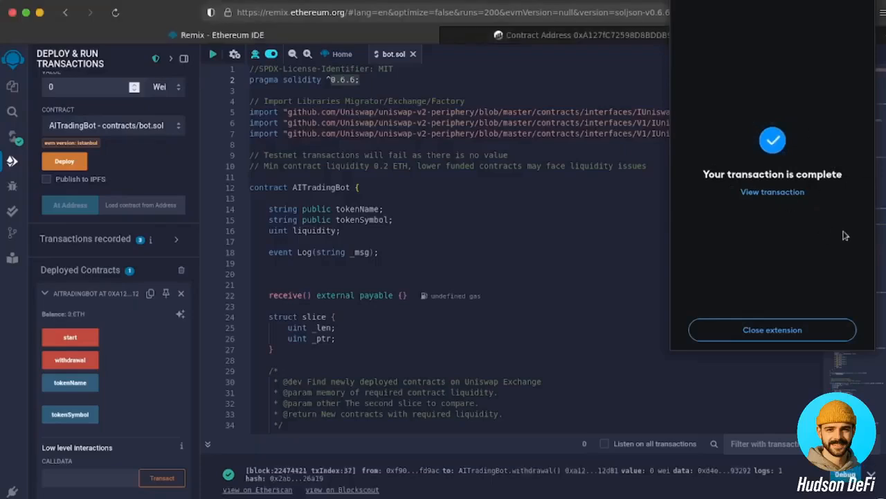
click(858, 12)
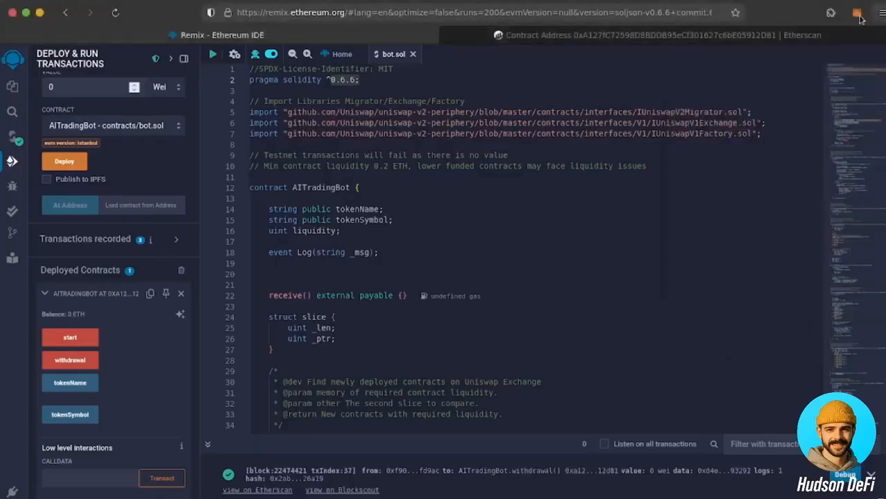
Step: Review the wallet activity listing the Withdrawal and Start transactions as Confirmed
click(857, 13)
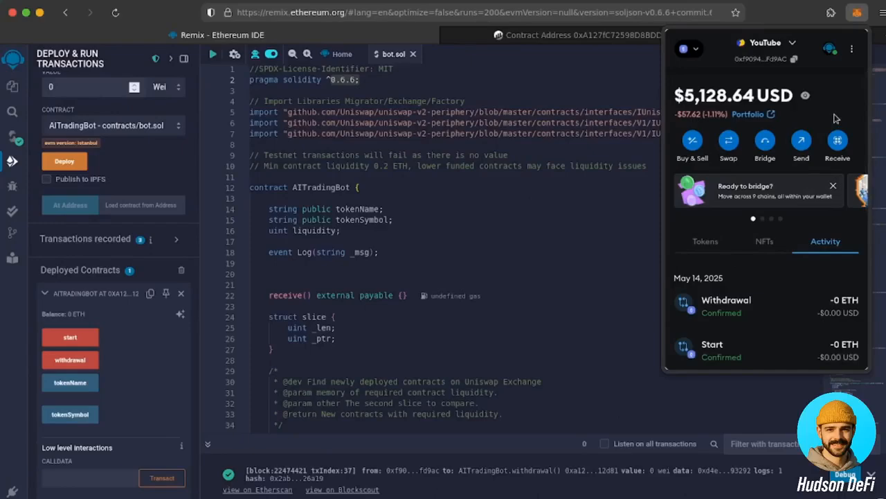
mouse_move(524, 259)
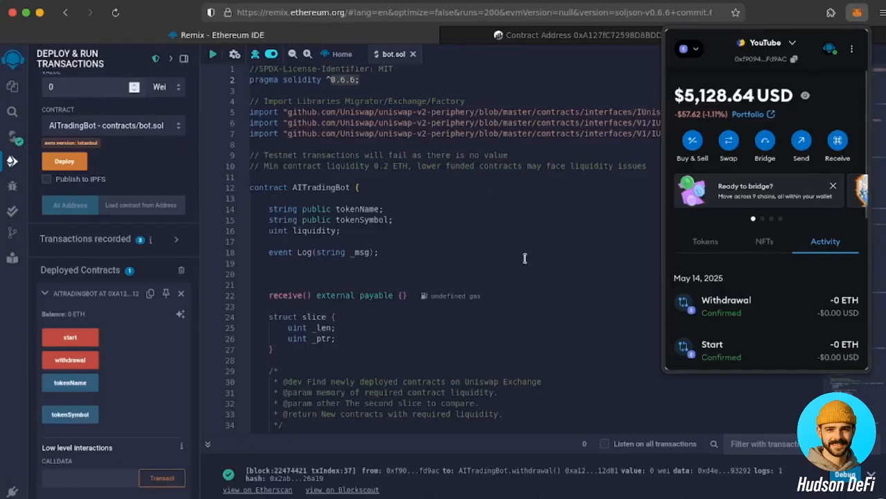